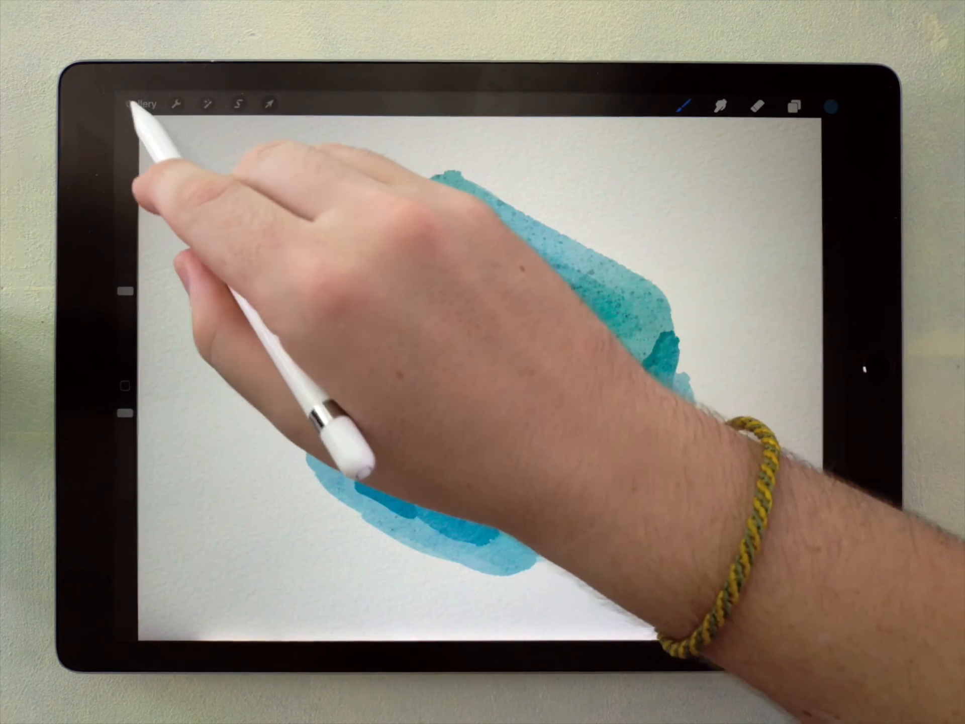
From the gallery, select and duplicate the Watercolor For Procreate V5.5 artwork
left_click(141, 102)
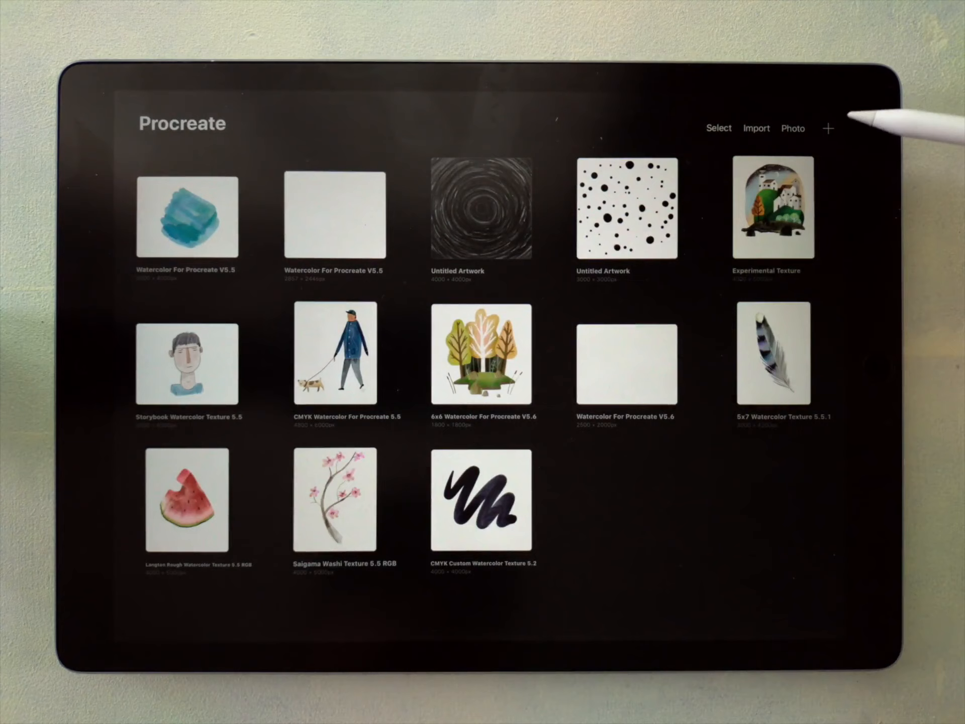
left_click(718, 128)
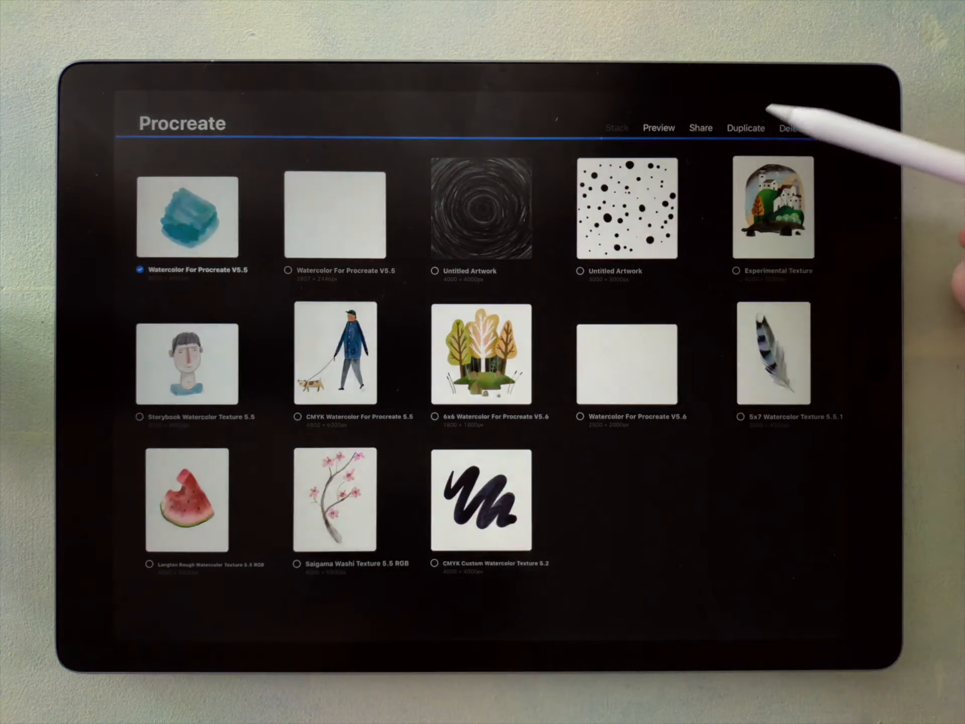
left_click(745, 129)
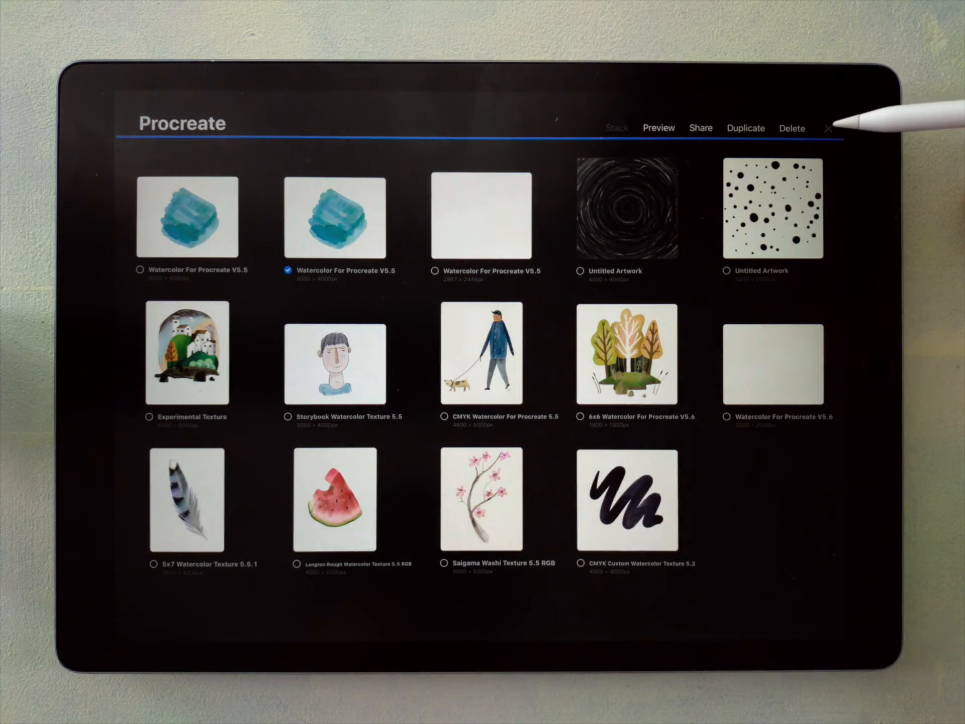
left_click(828, 129)
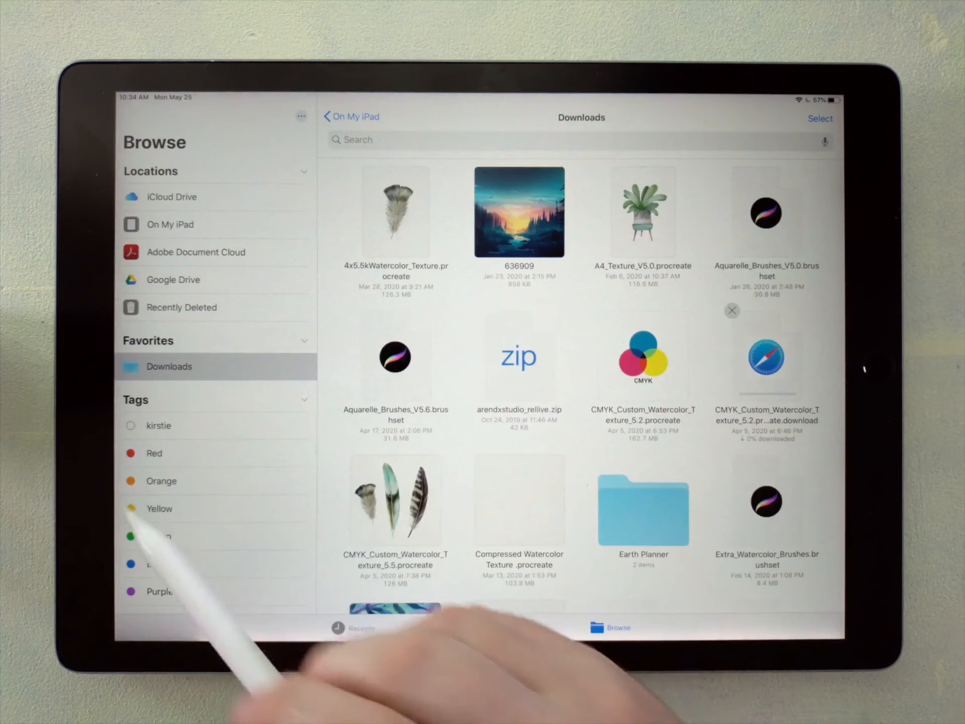
Scroll through Downloads and open the Watercolor_For_Procreate_V5.5 3 folder
scroll("down", 3)
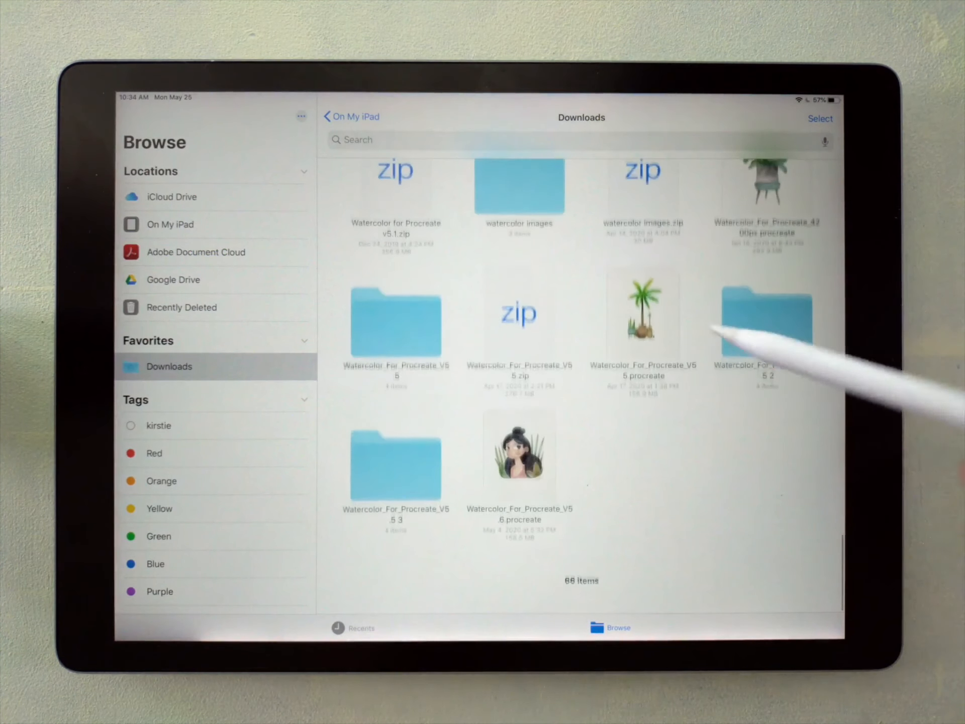
double_click(396, 464)
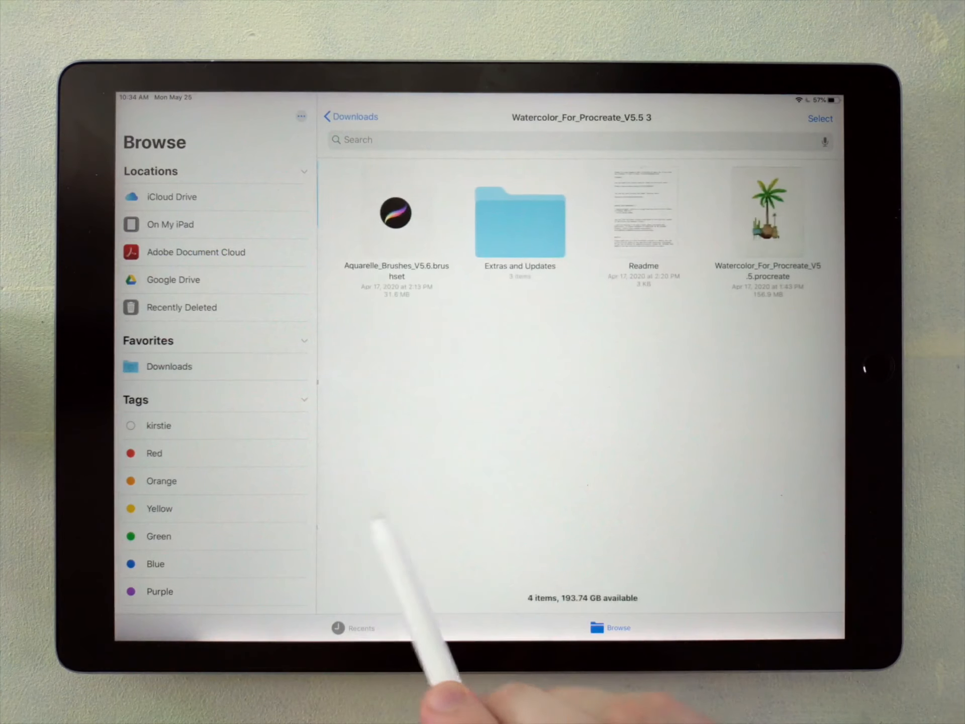
mouse_move(767, 212)
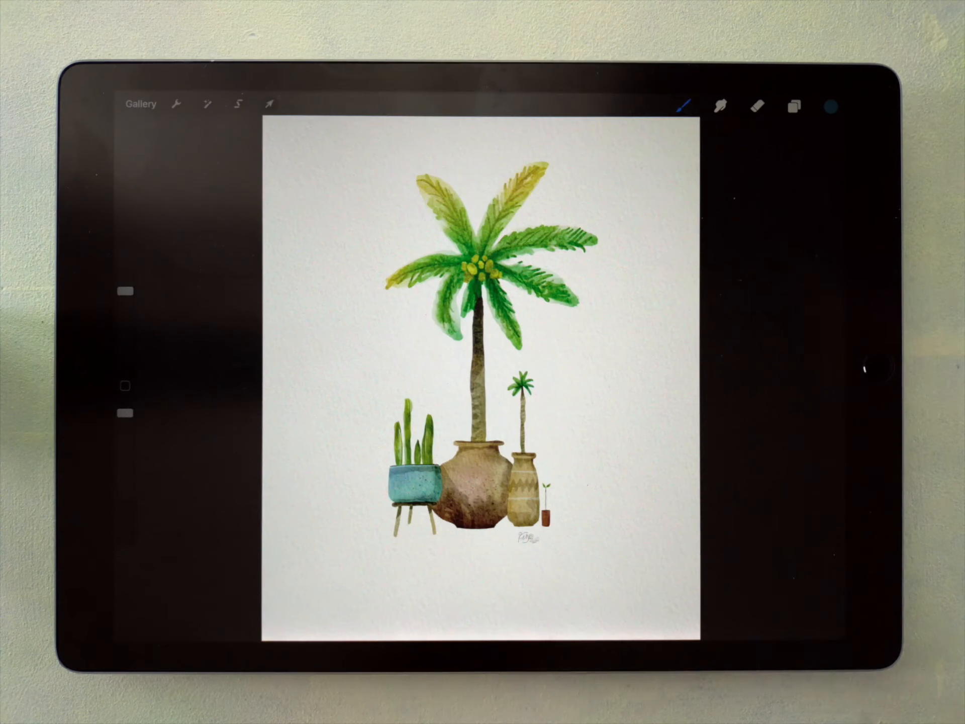
Use the Layers panel layer options to clear the palm tree painting from the canvas
left_click(794, 105)
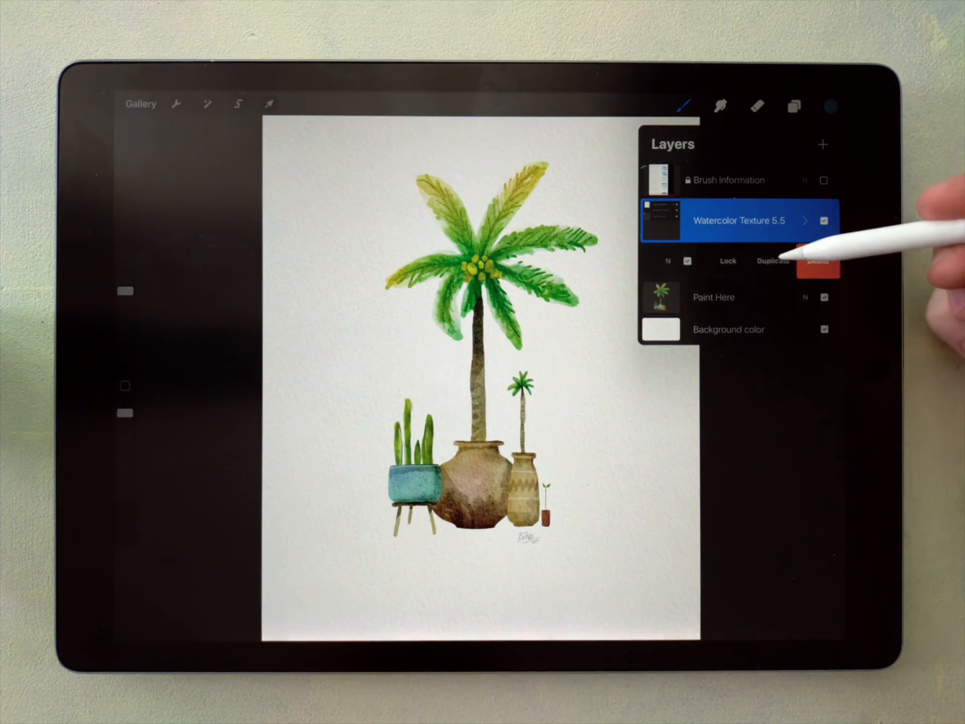
left_click(773, 260)
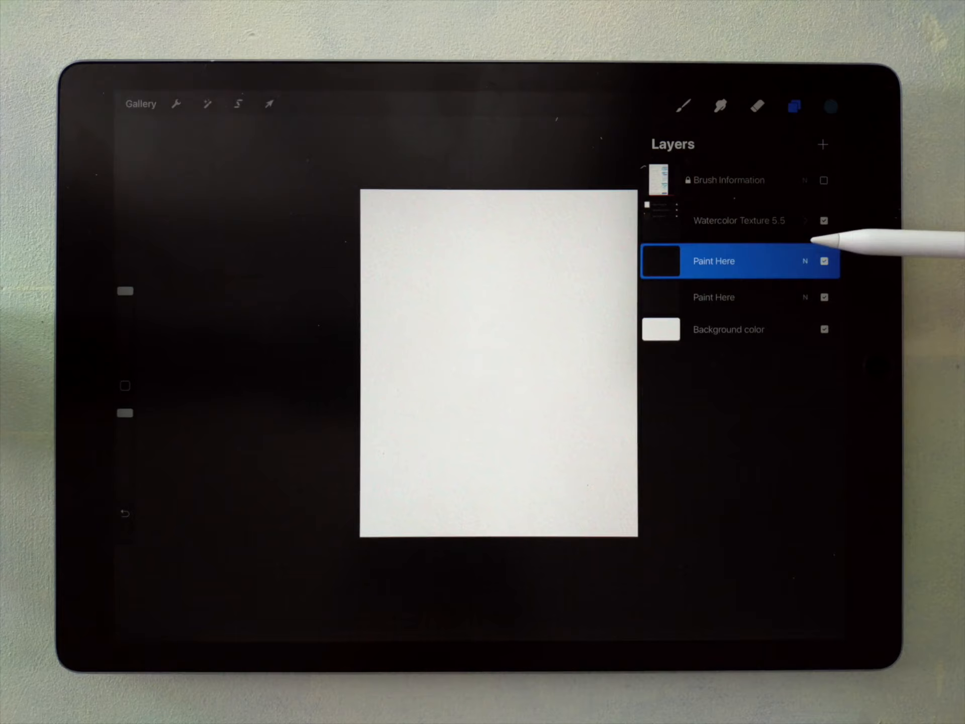
mouse_move(837, 246)
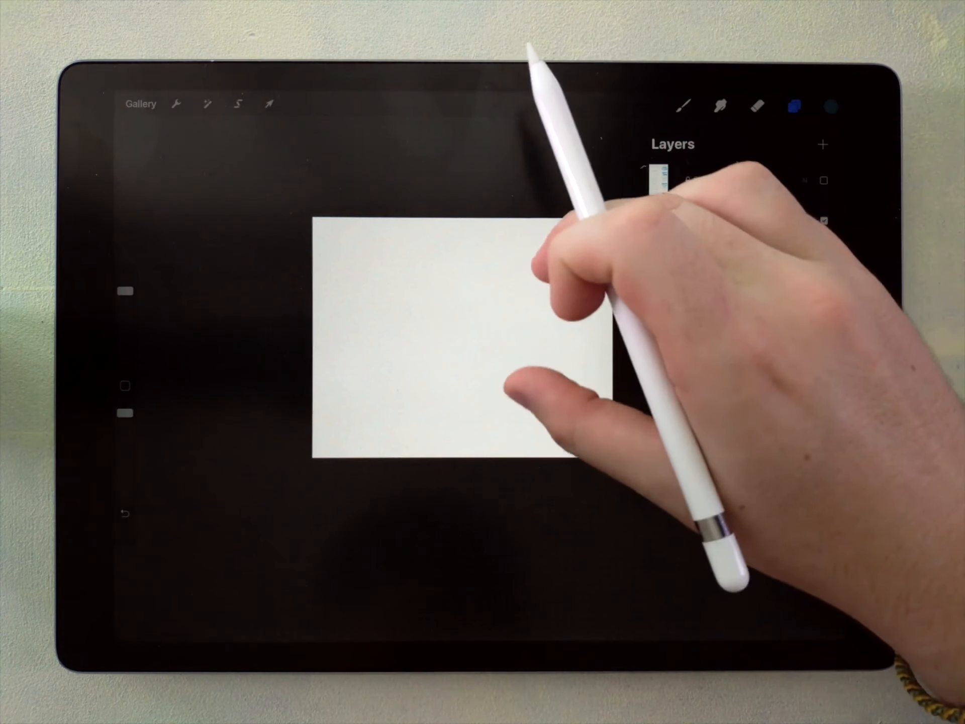
Open Crop and Resize from Actions > Canvas for the 5000 × 4000 px canvas
left_click(176, 103)
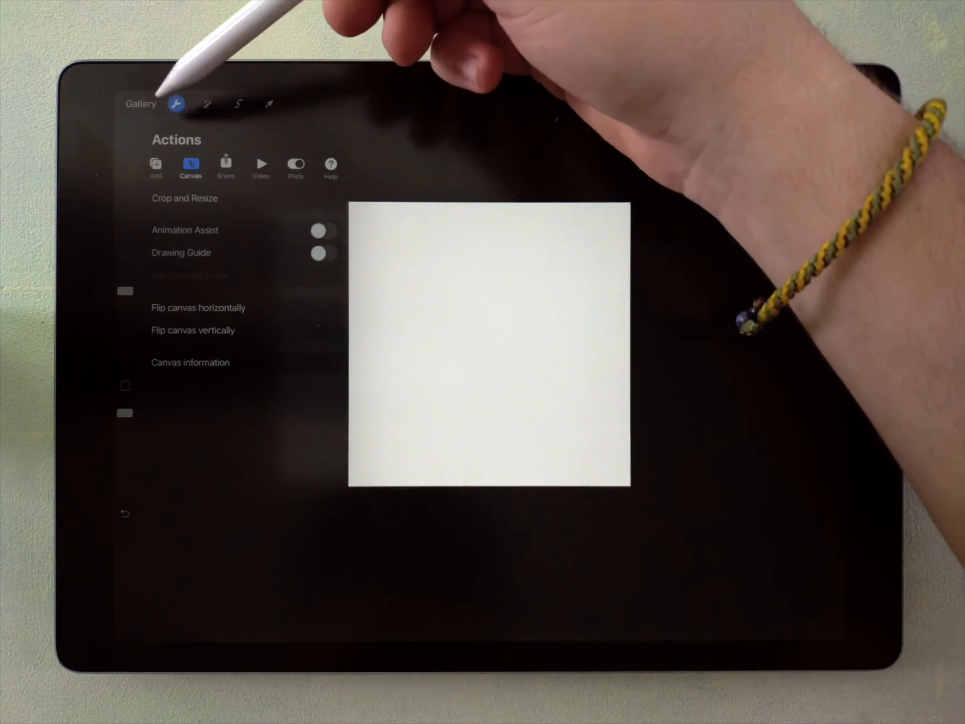
left_click(184, 198)
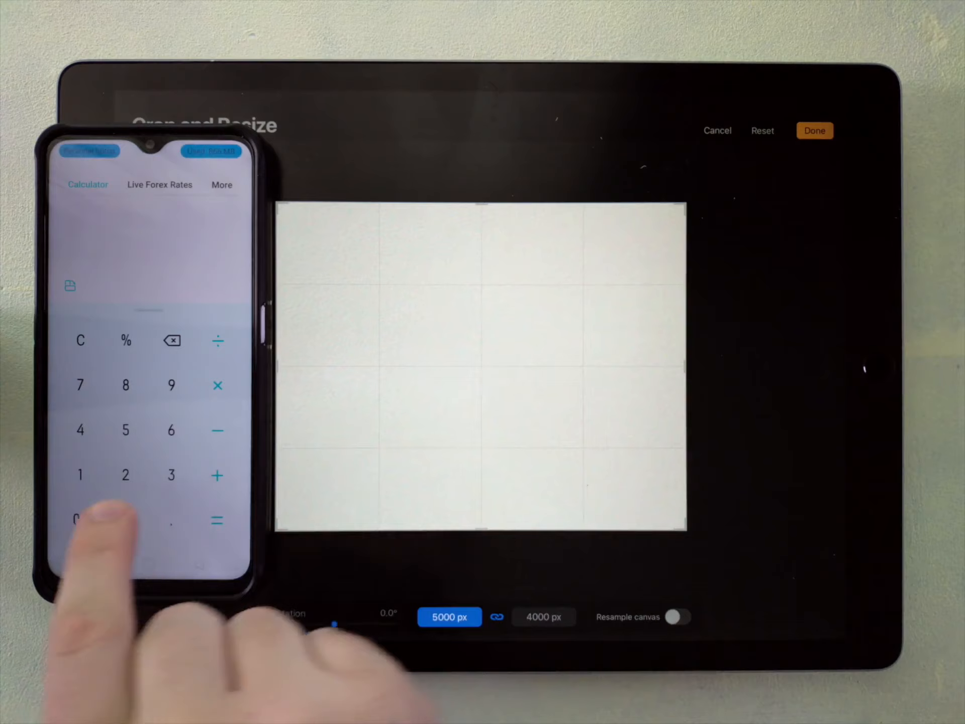
Enter a 1500 px canvas width and unlink width from height
left_click(126, 430)
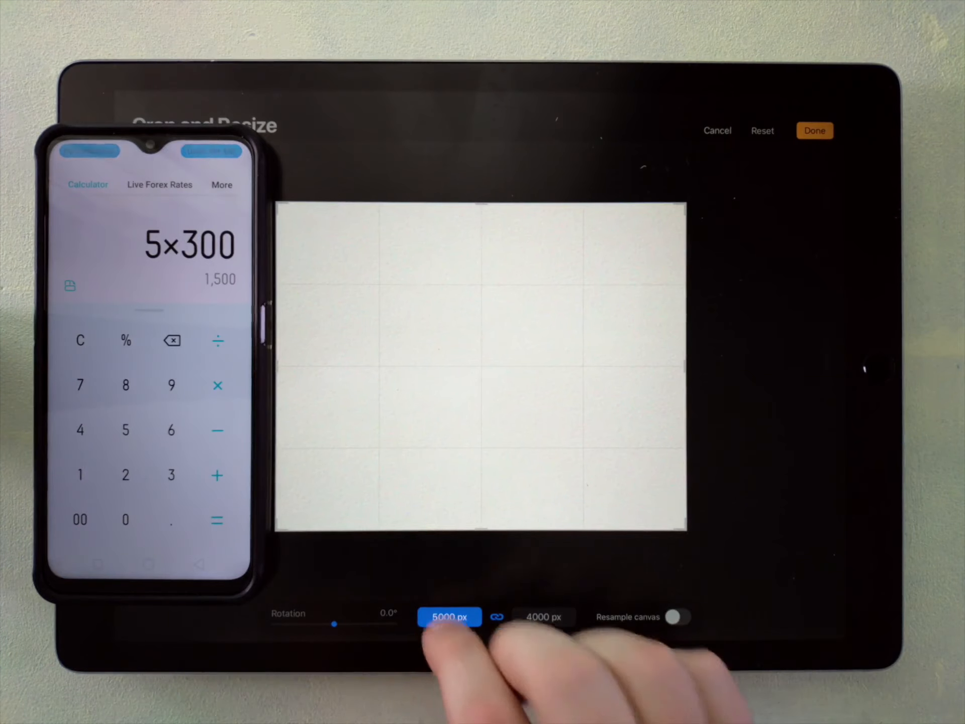
left_click(450, 616)
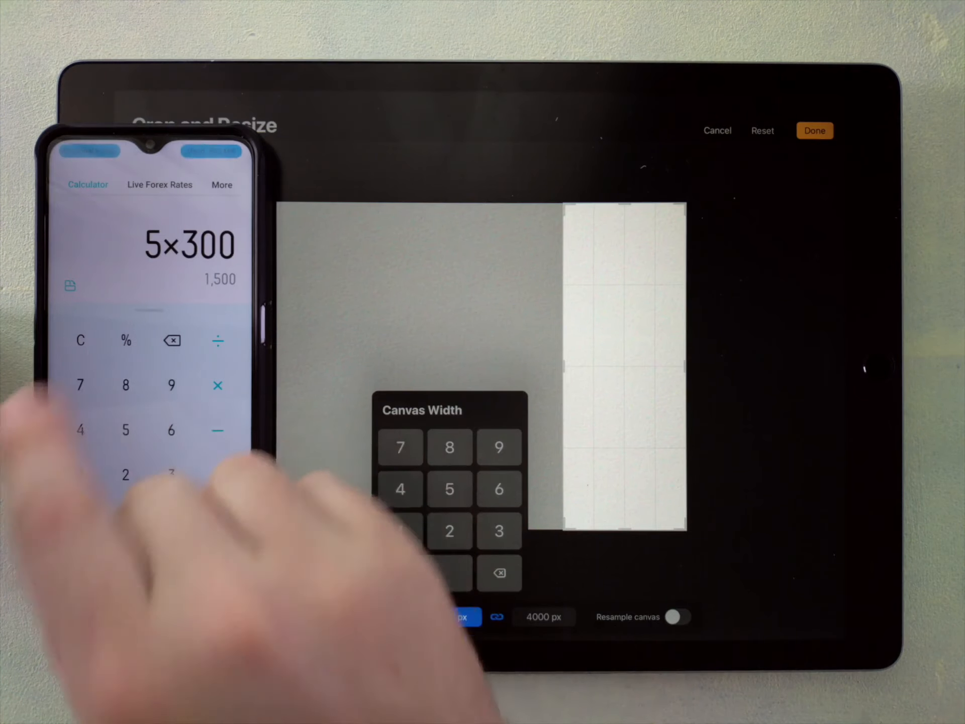
type("1500")
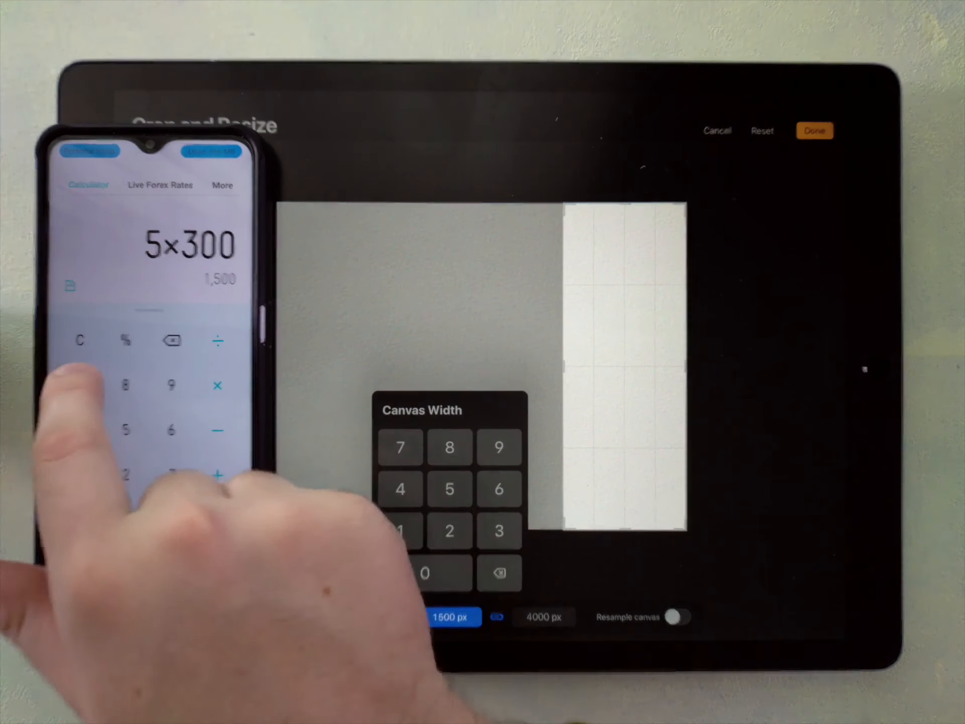
left_click(80, 384)
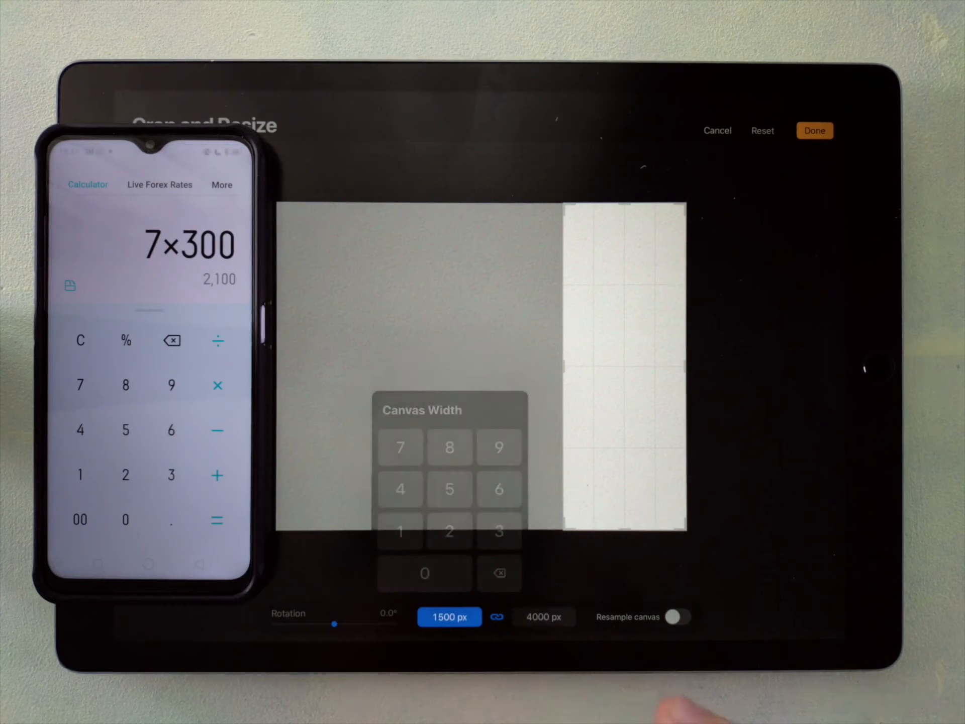
left_click(543, 616)
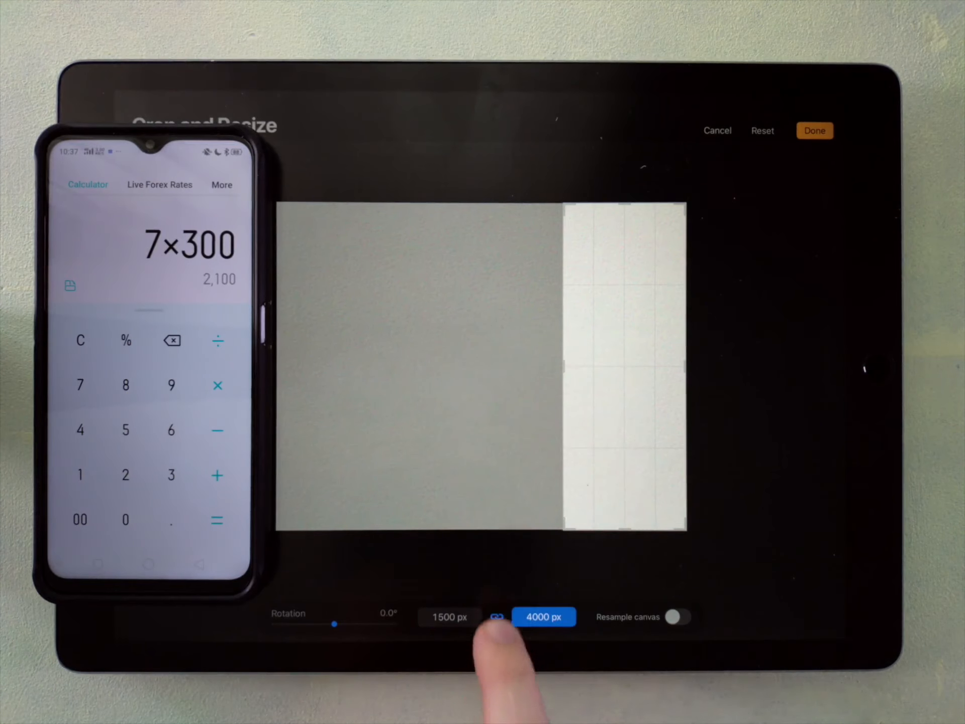
left_click(544, 616)
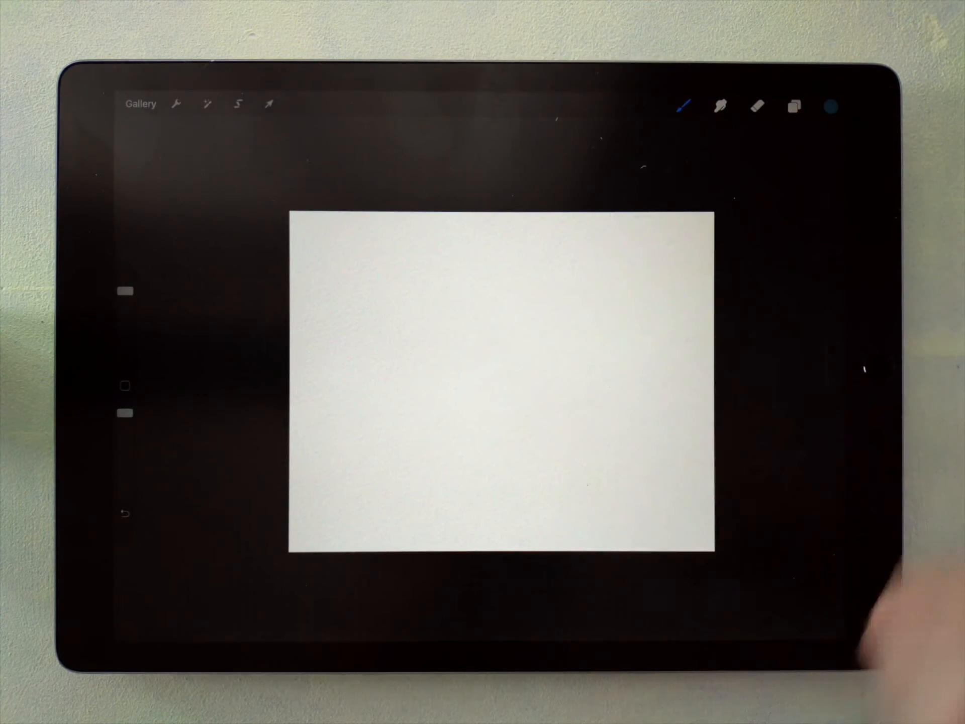
Hide the Brush Information layer and put the Watercolor Texture 5.5 group into transform
left_click(795, 105)
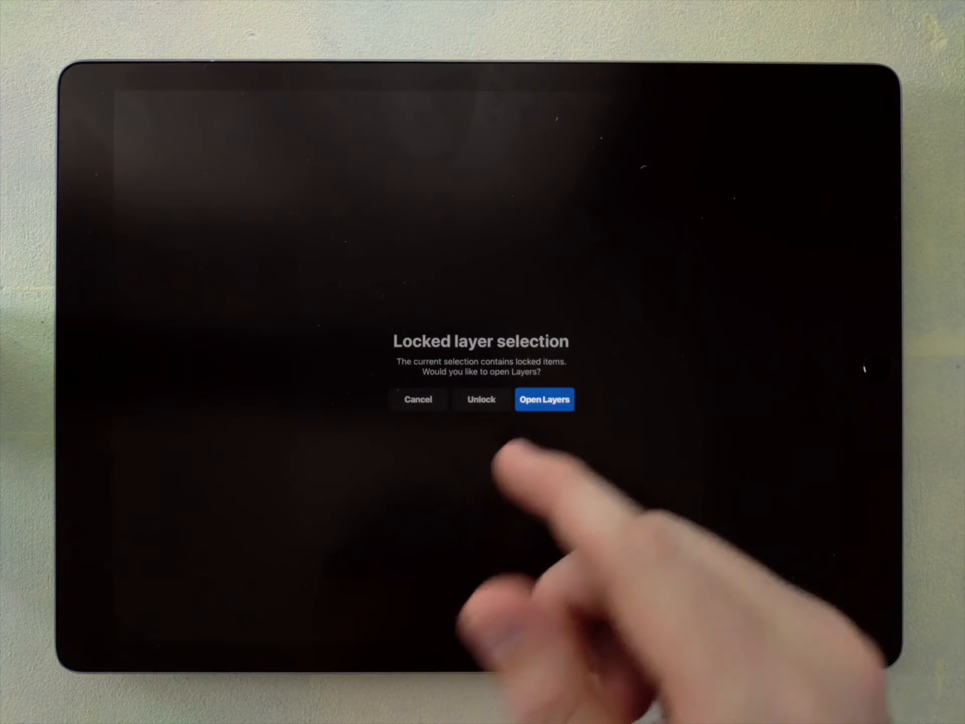
left_click(544, 398)
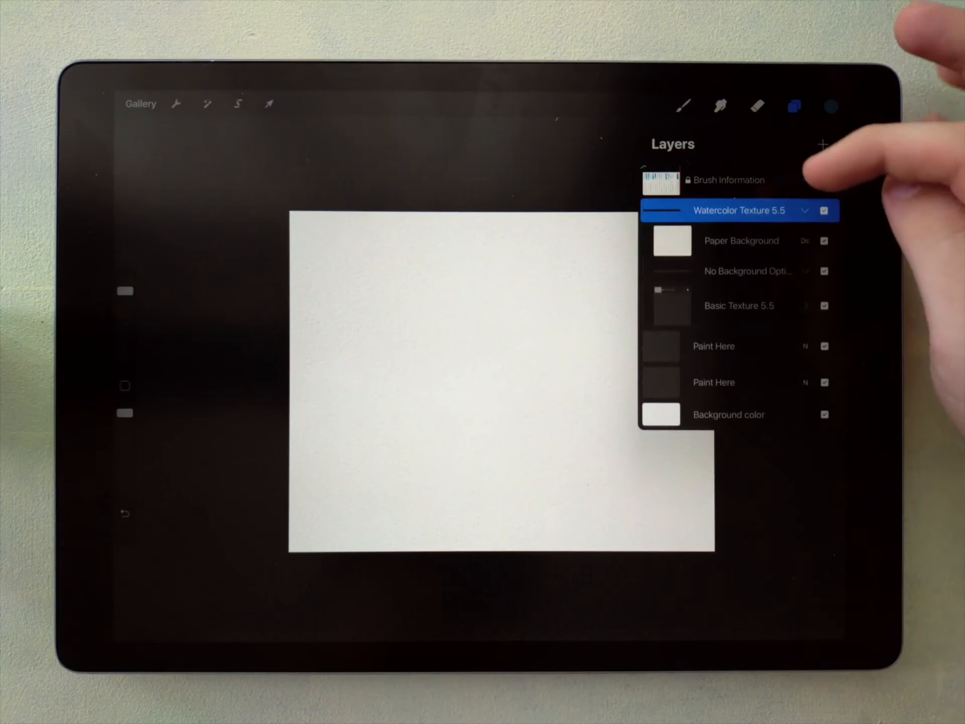
left_click(824, 179)
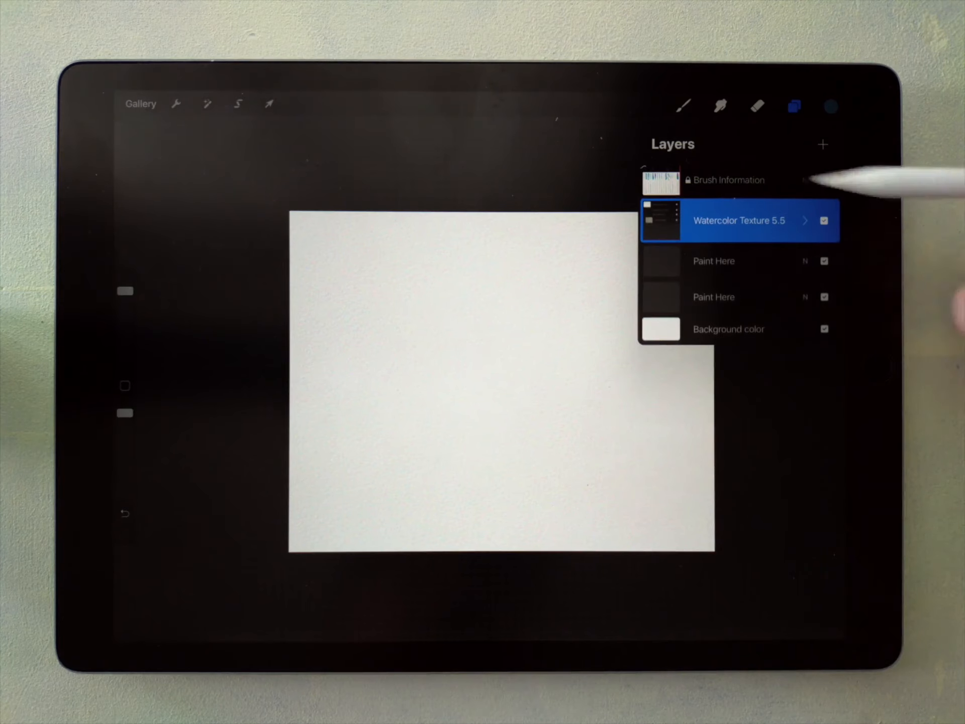
left_click(726, 180)
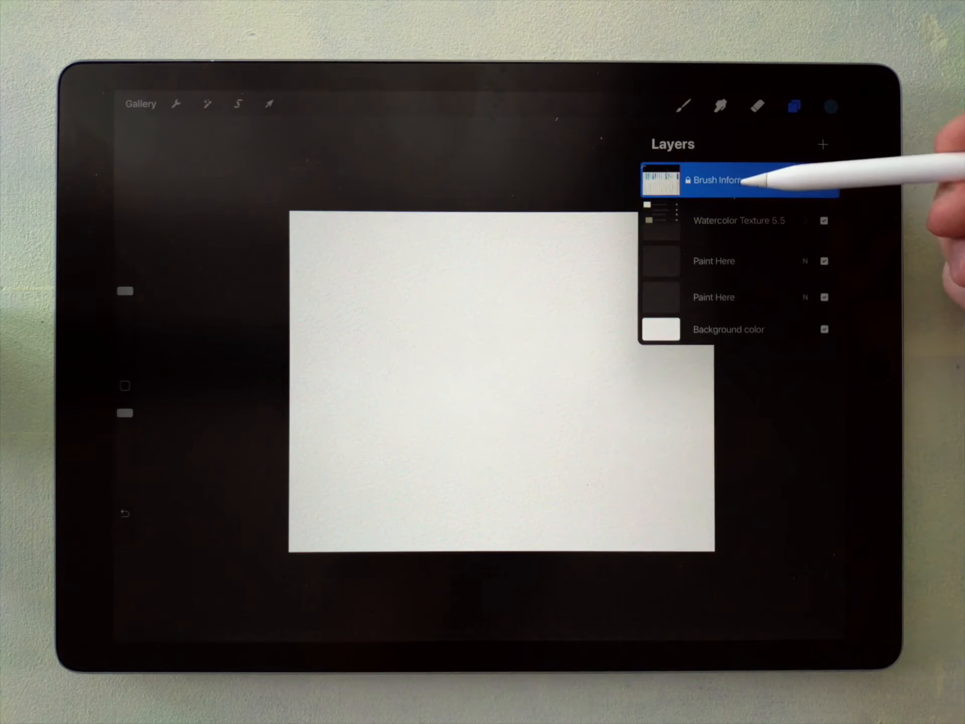
left_click(738, 220)
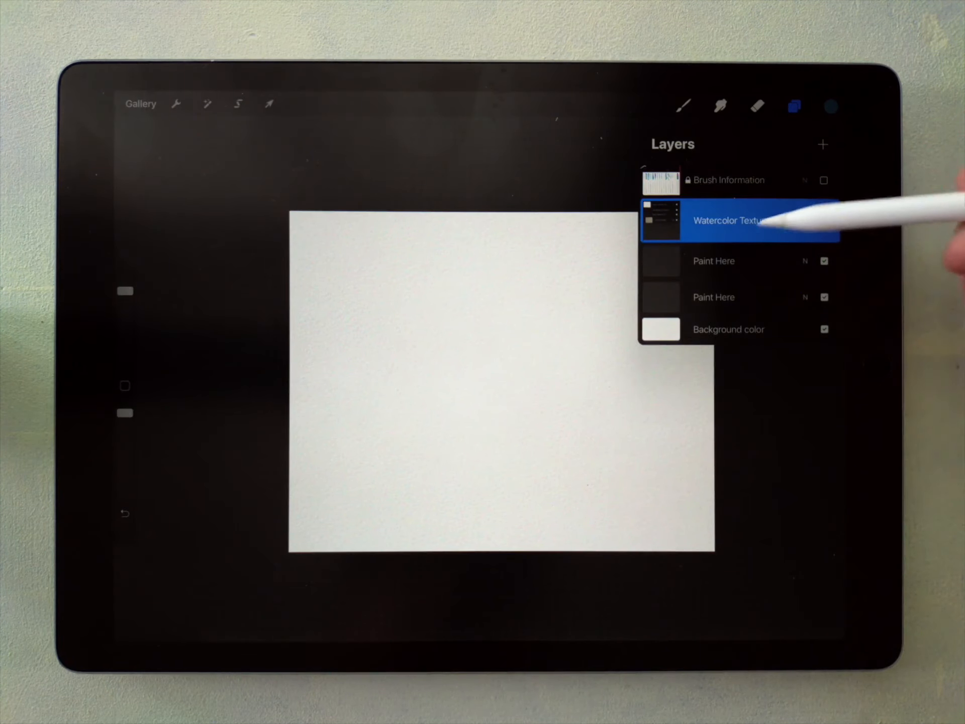
left_click(268, 104)
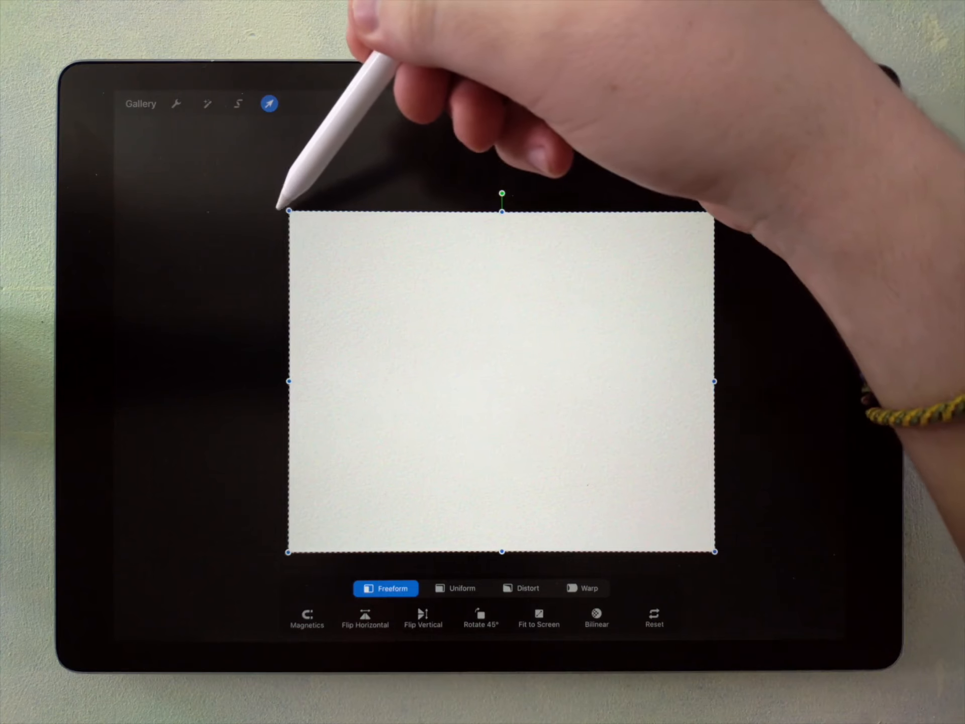
Drag the texture group's corner handle to spread the paper across the canvas
left_click_drag(290, 211, 501, 374)
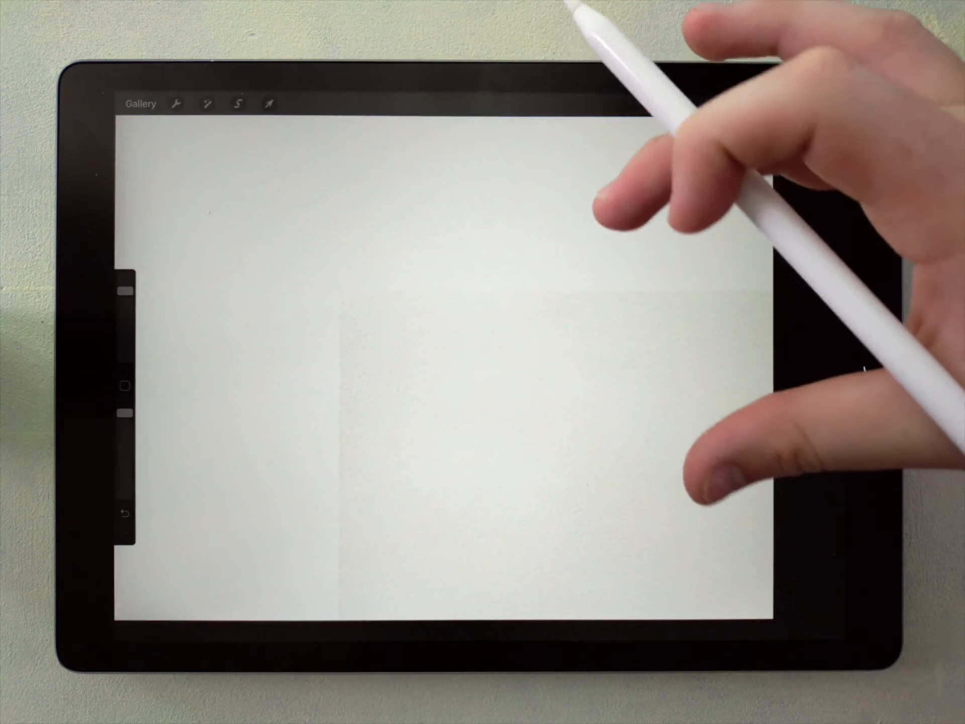
In Crop and Resize, set width 2100 px and height 1500 px, then apply
left_click(176, 102)
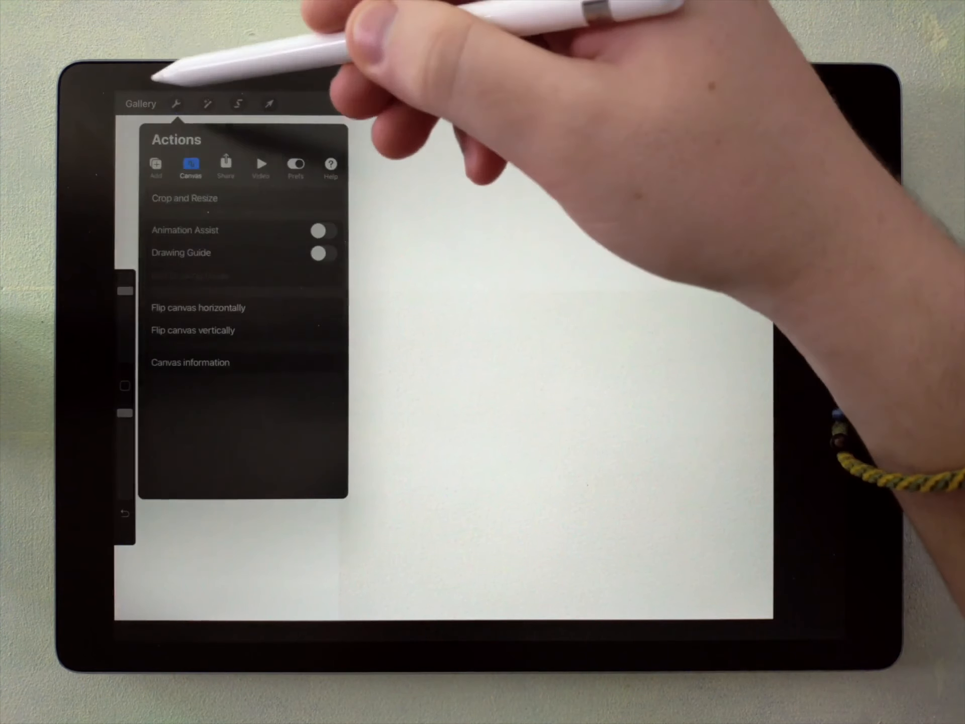
left_click(184, 197)
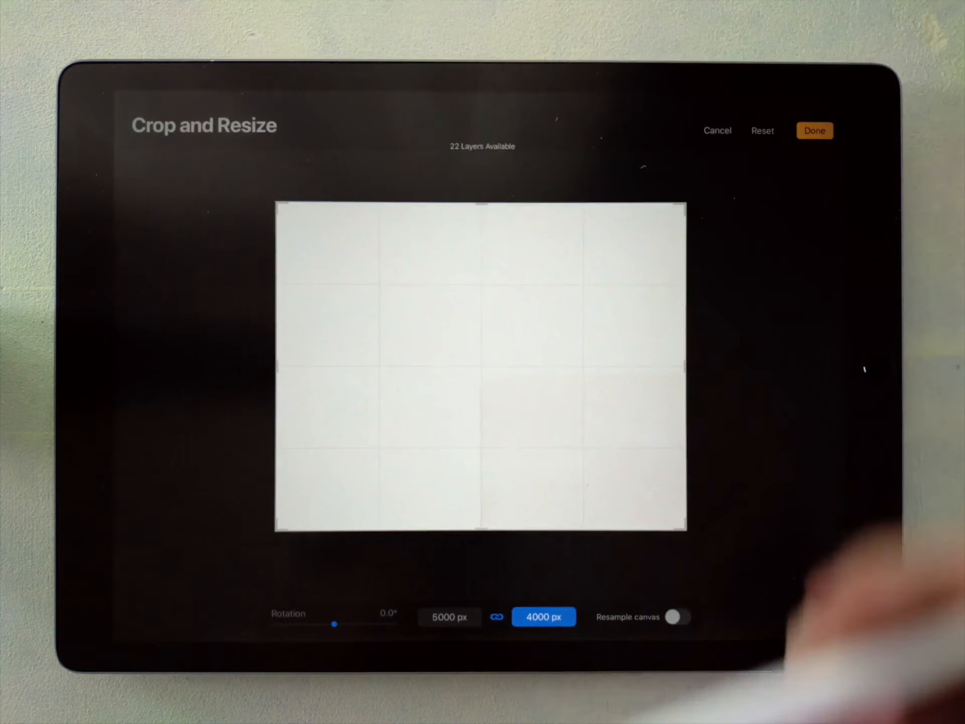
left_click(449, 616)
type("1500")
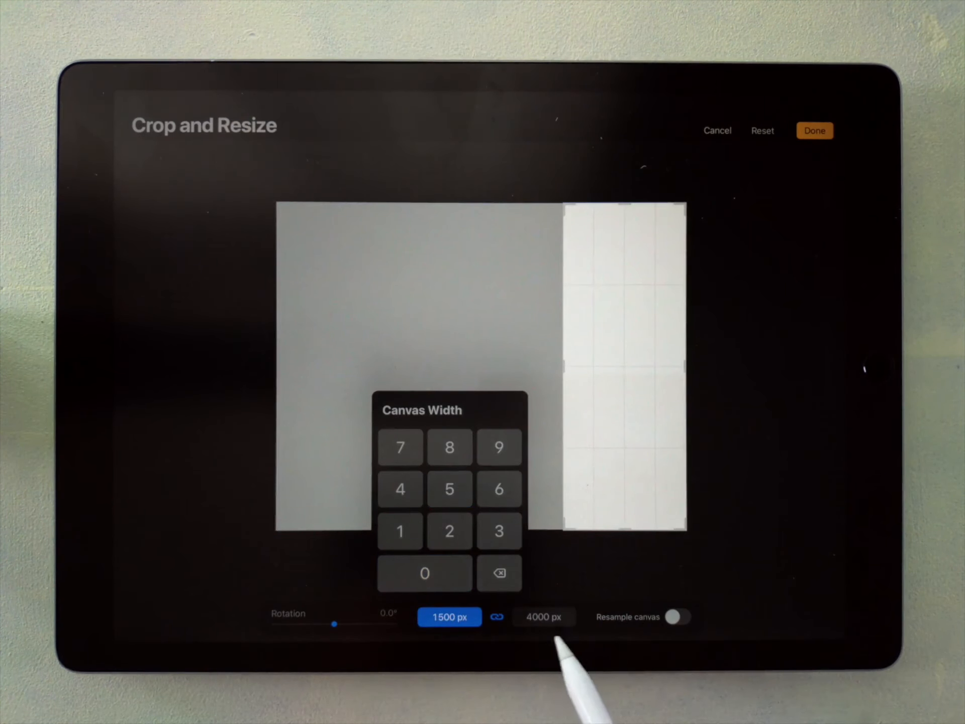
left_click(543, 617)
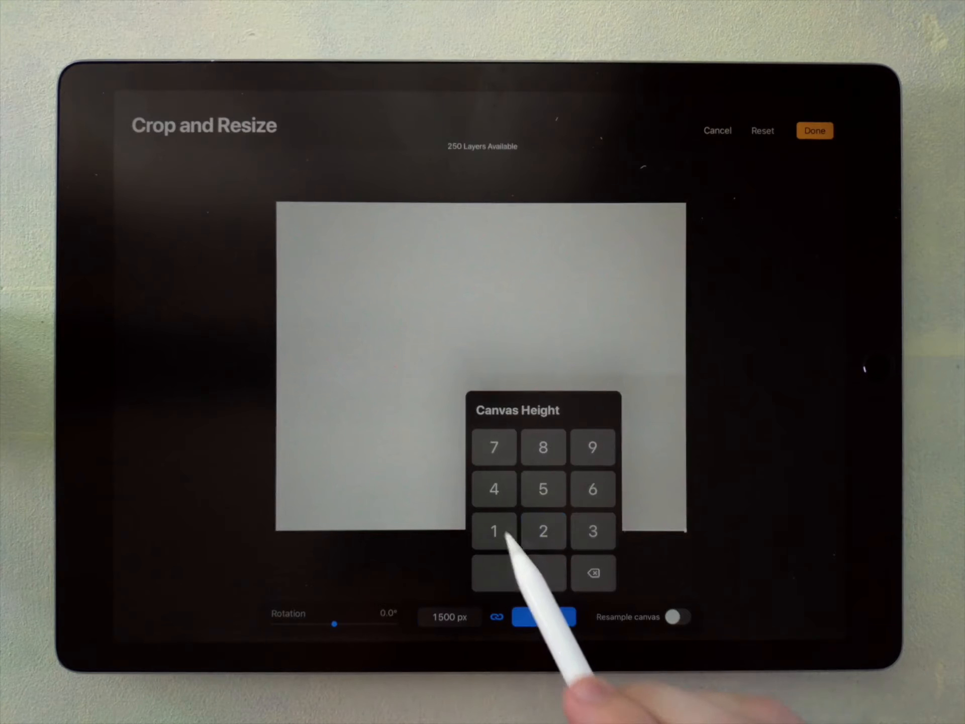
left_click(517, 572)
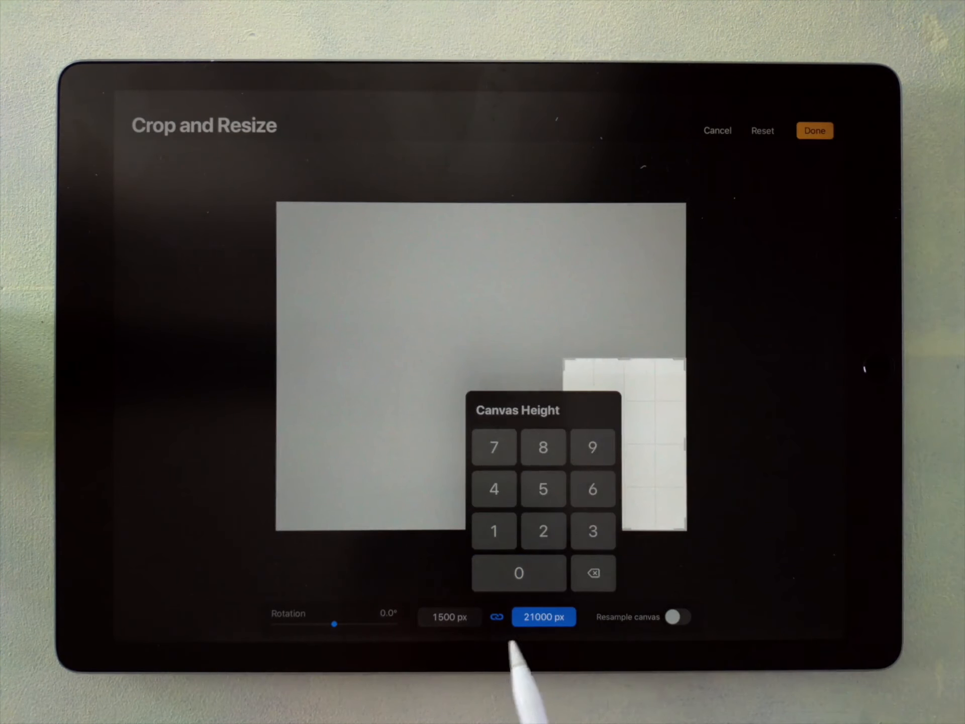
left_click(449, 617)
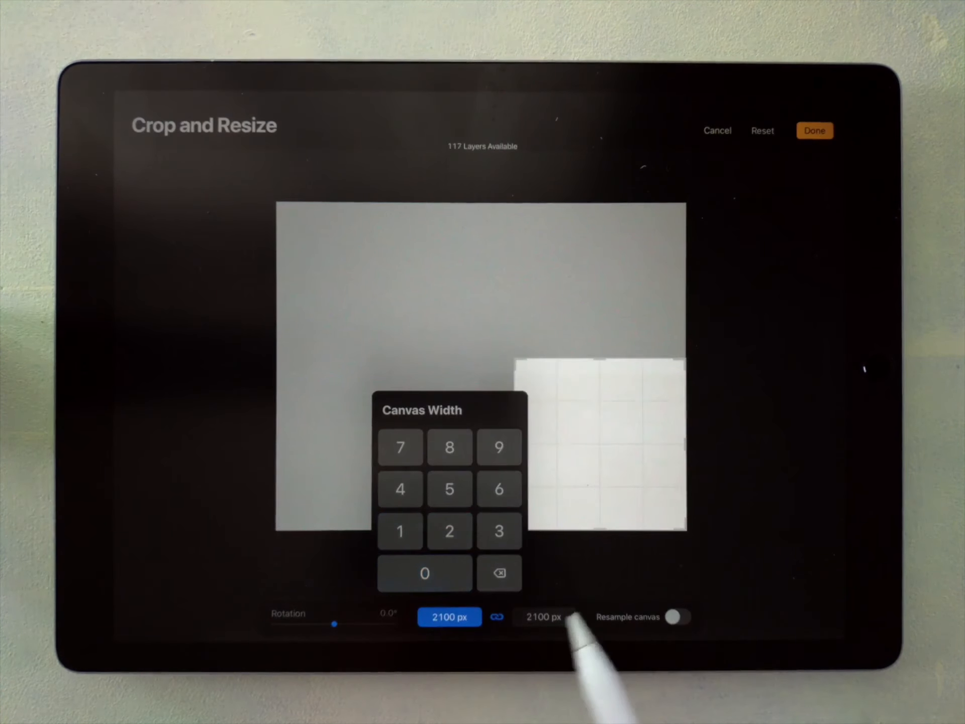
left_click(544, 617)
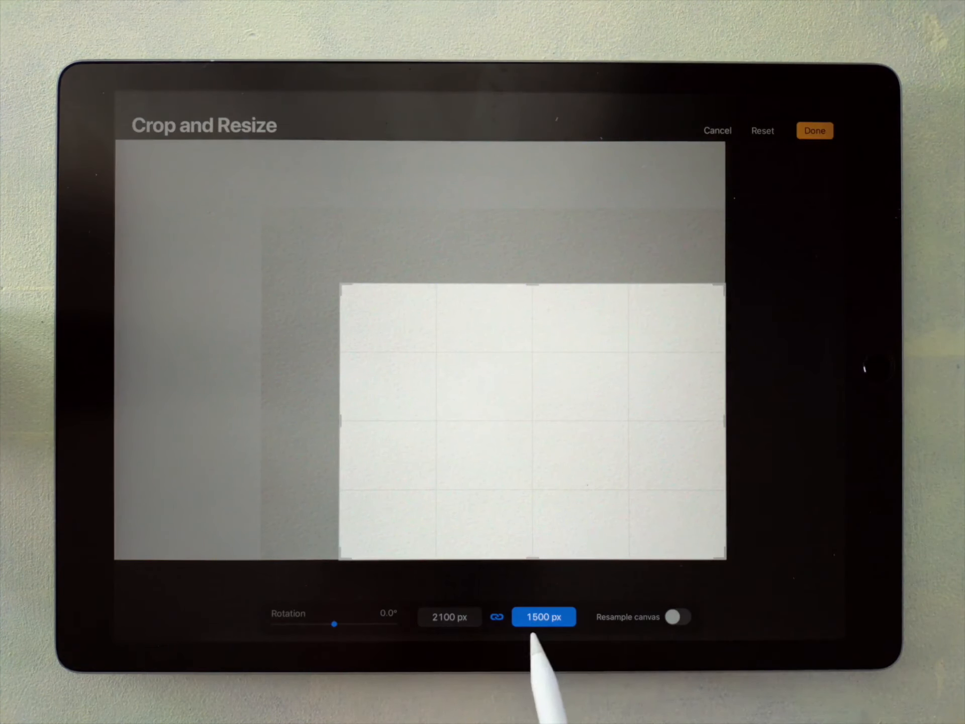
left_click(814, 130)
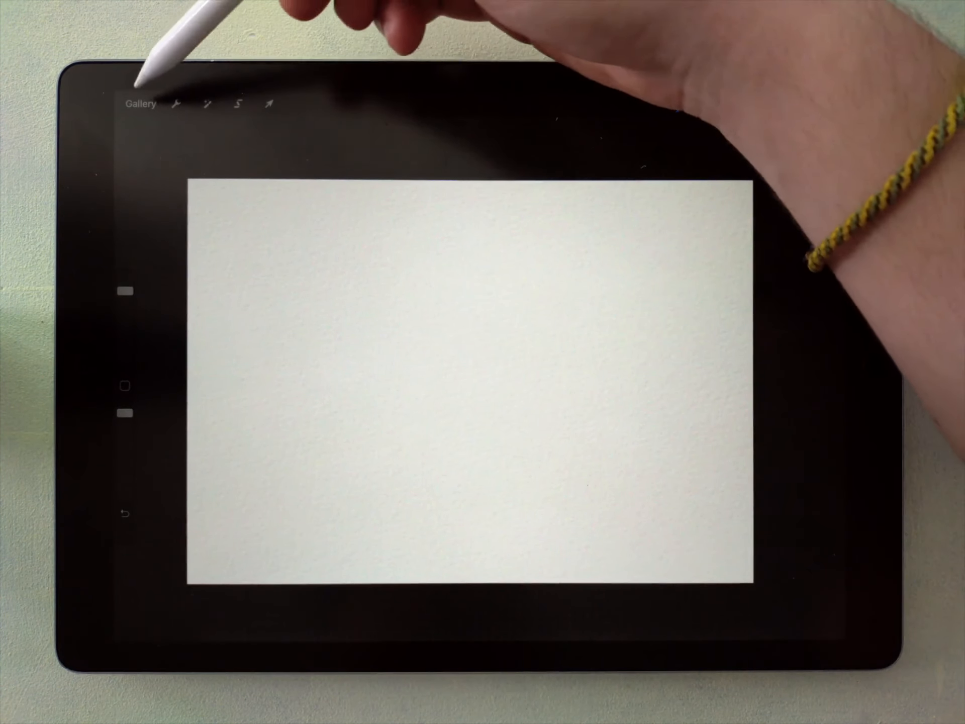
In the gallery, retitle the artwork '5x7in Watercolor For Procreate V5.5' and reopen it
left_click(140, 104)
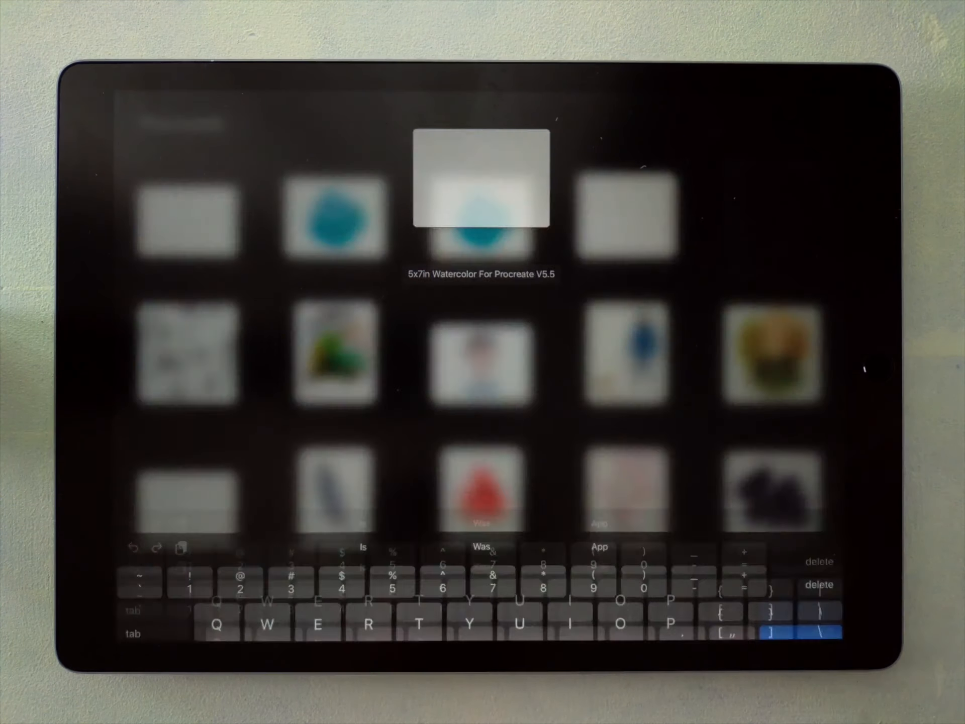
left_click(480, 178)
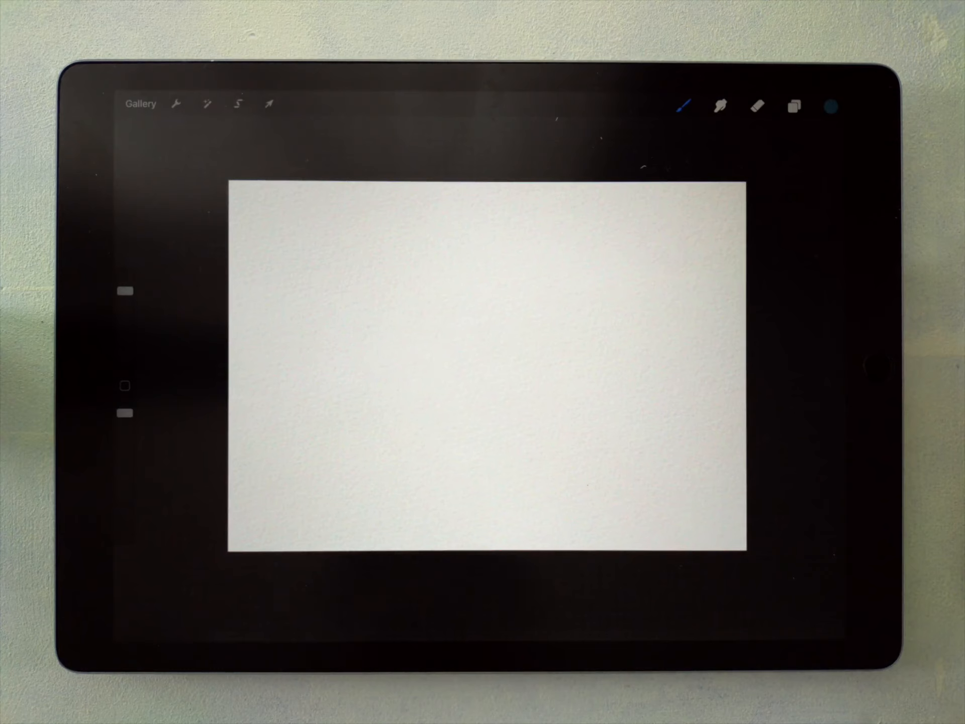